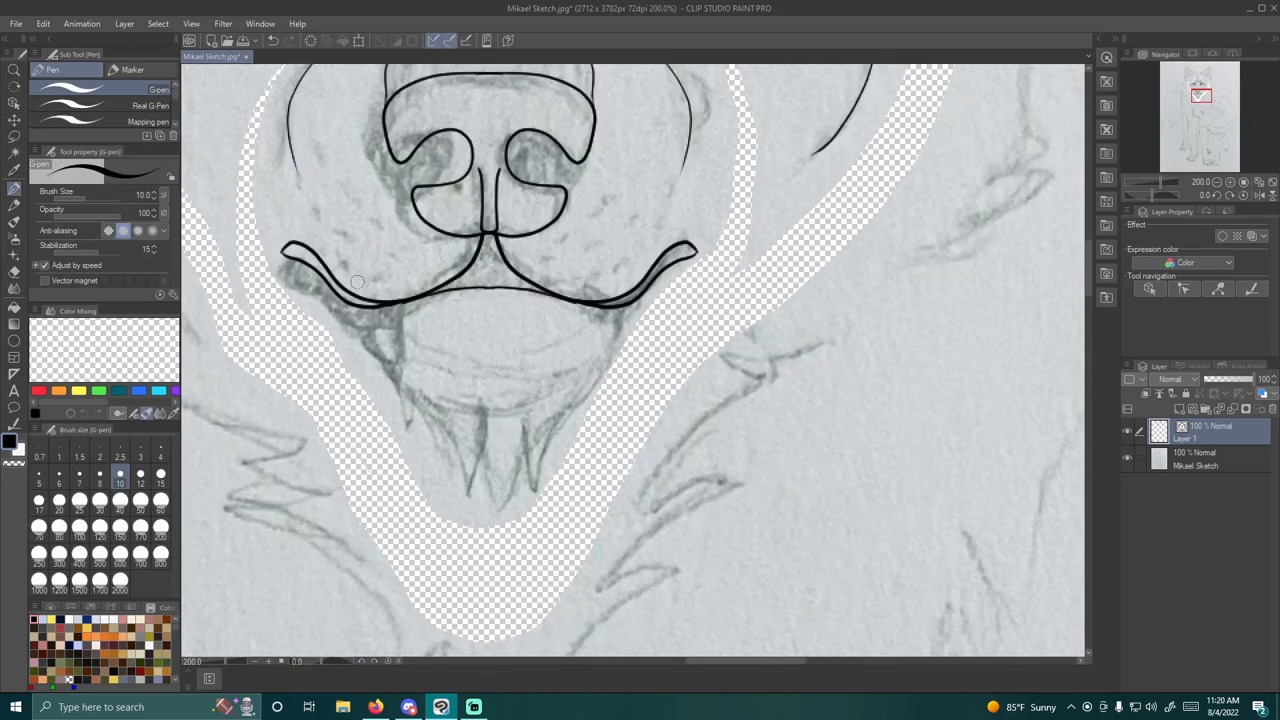
Step: Ink dark line art over the wolf's muzzle, mouth, legs and paws with the G-Pen
left_click_drag(360, 300, 470, 490)
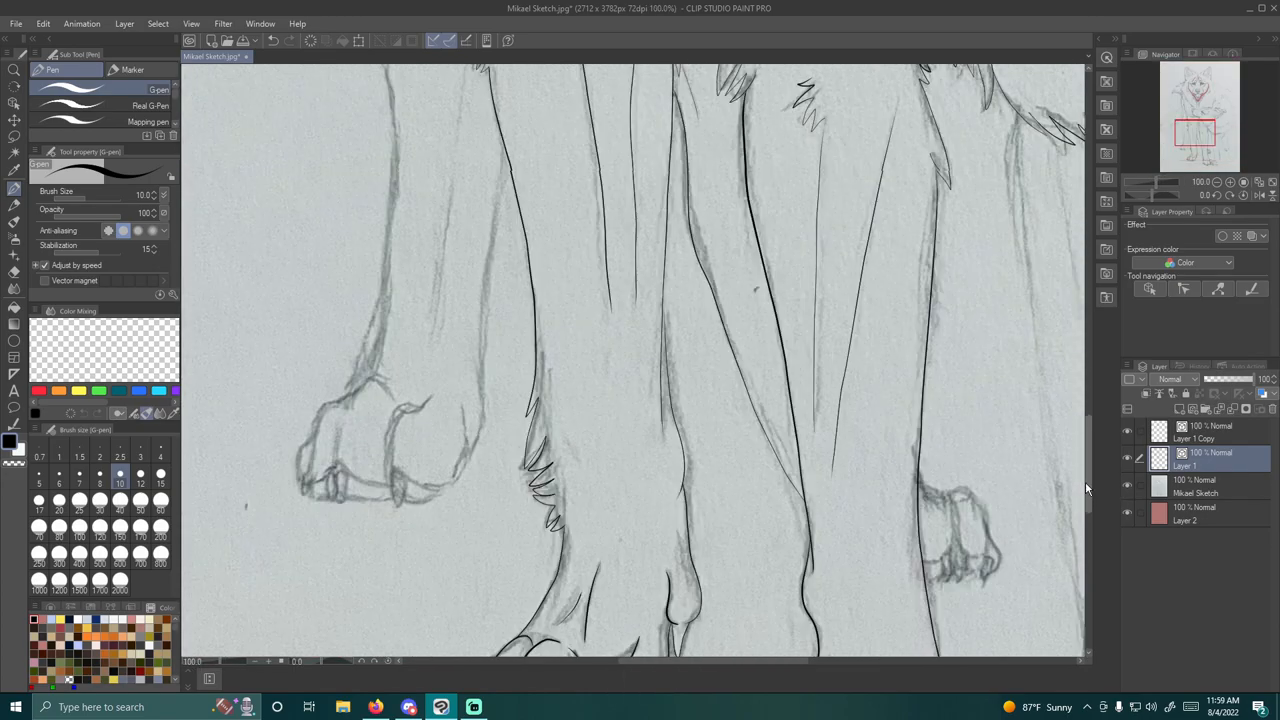
left_click(640, 682)
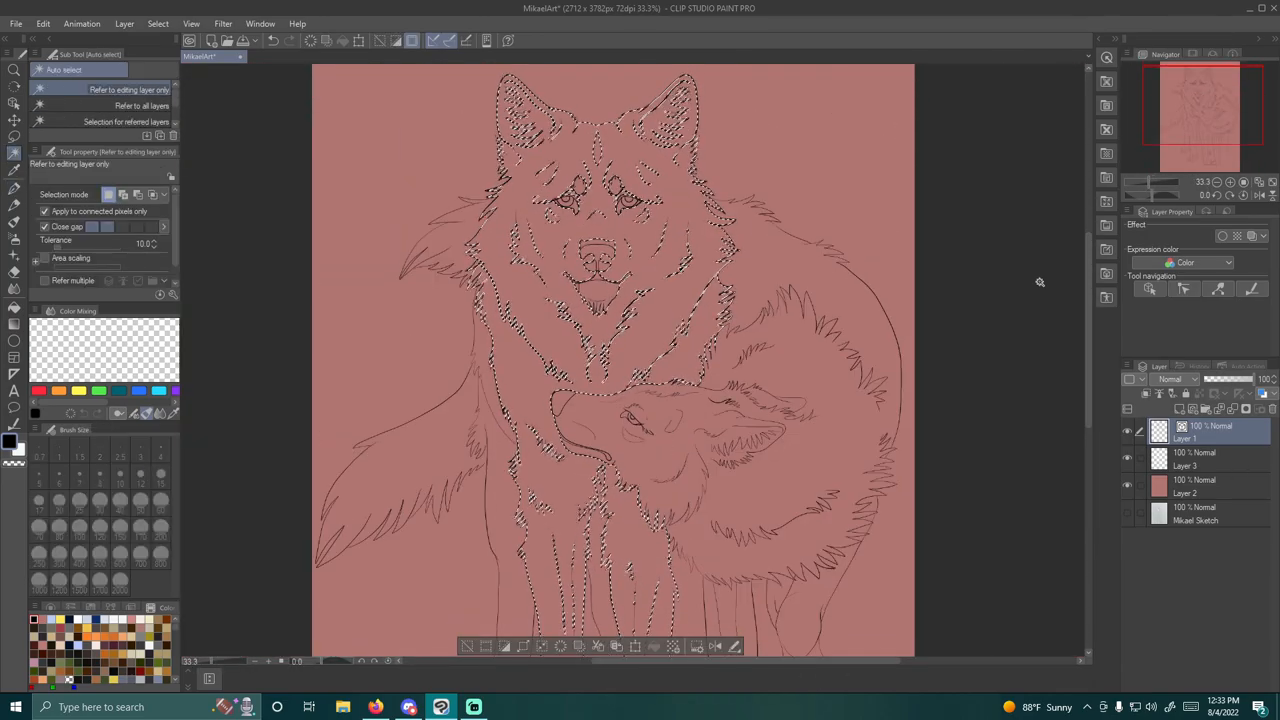
Step: Hide the sketch layer and auto-select the front wolf's body inside its line art
left_click(284, 56)
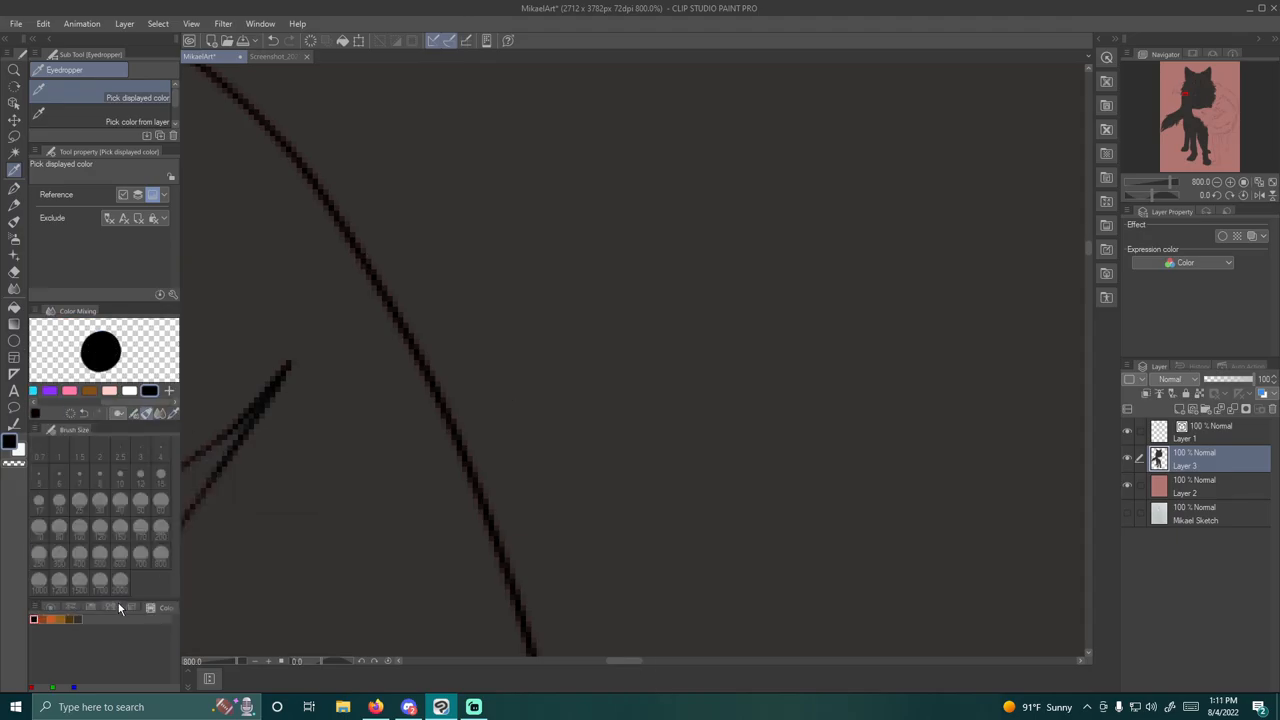
Step: Paint dark and light grey shading shapes across the black wolf's face, muzzle and ears
left_click(316, 56)
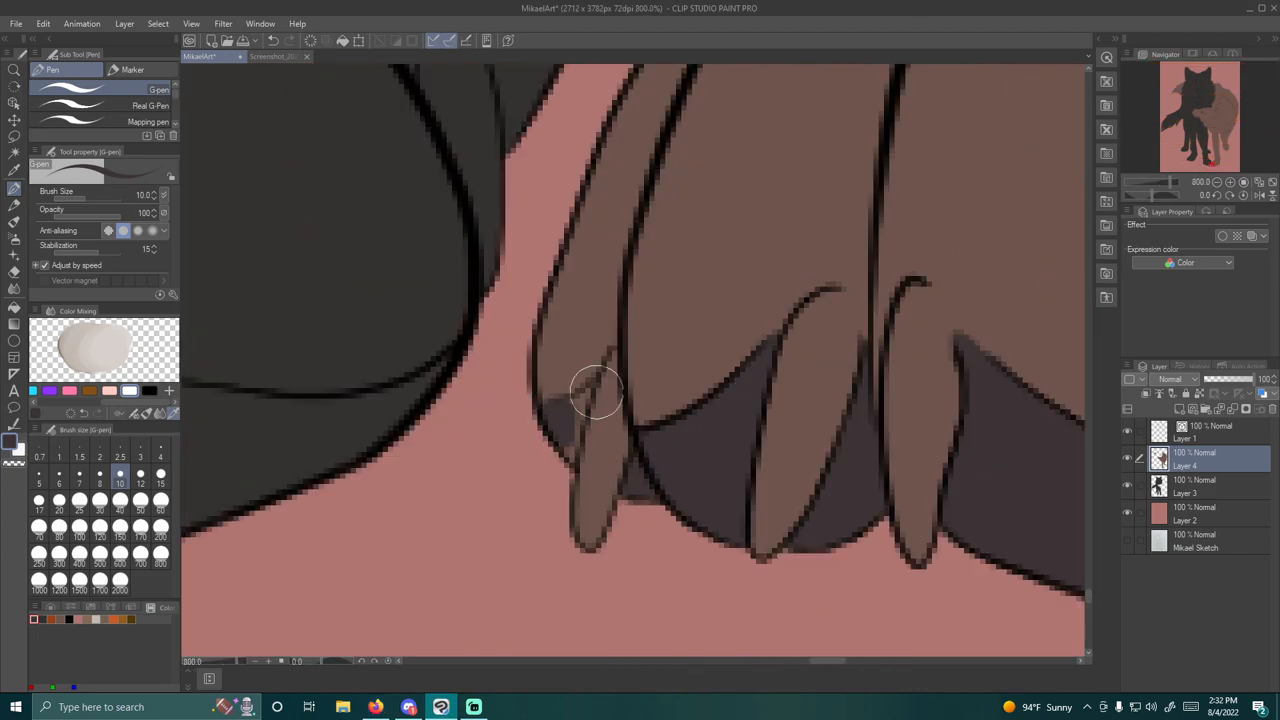
left_click(310, 56)
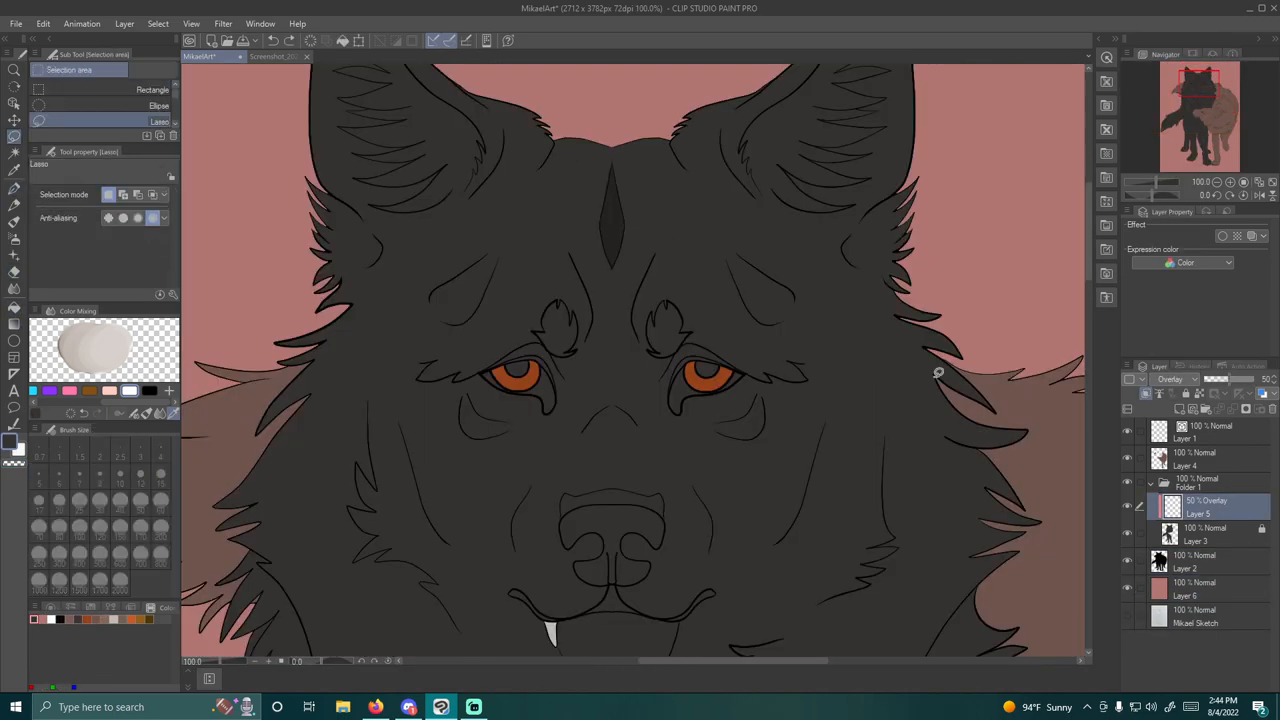
scroll("down", 3)
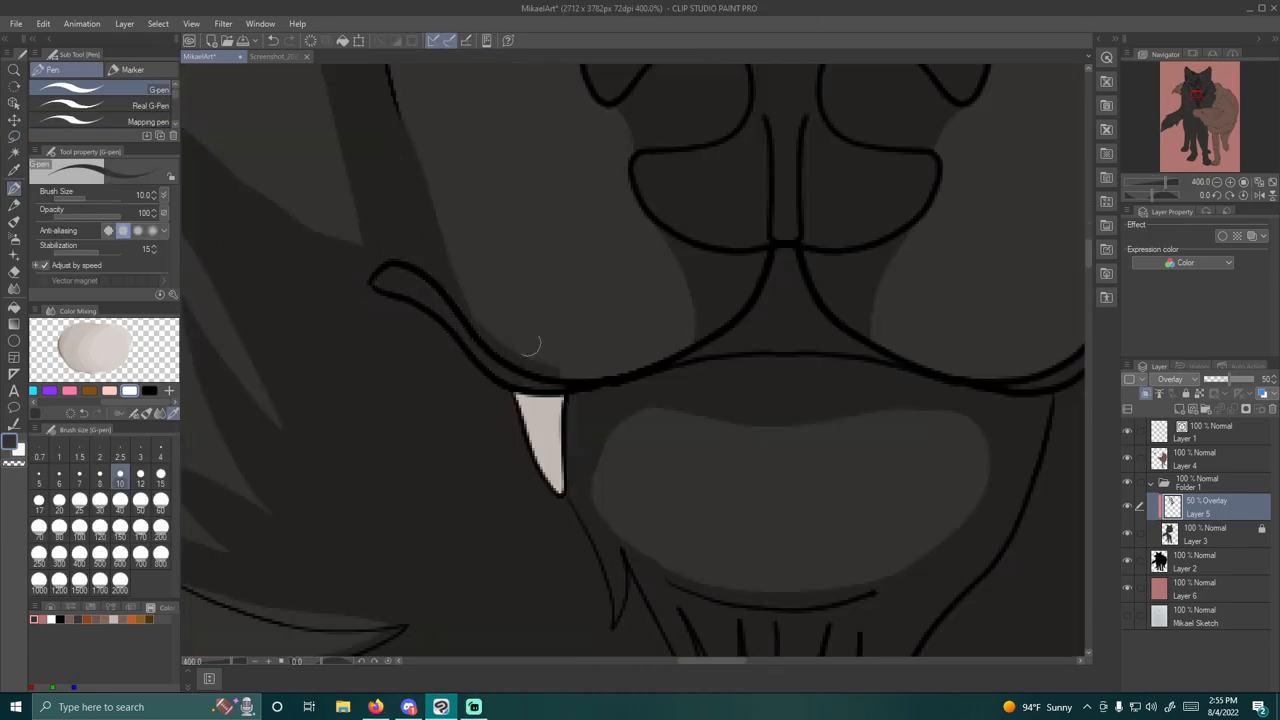
scroll("down", 3)
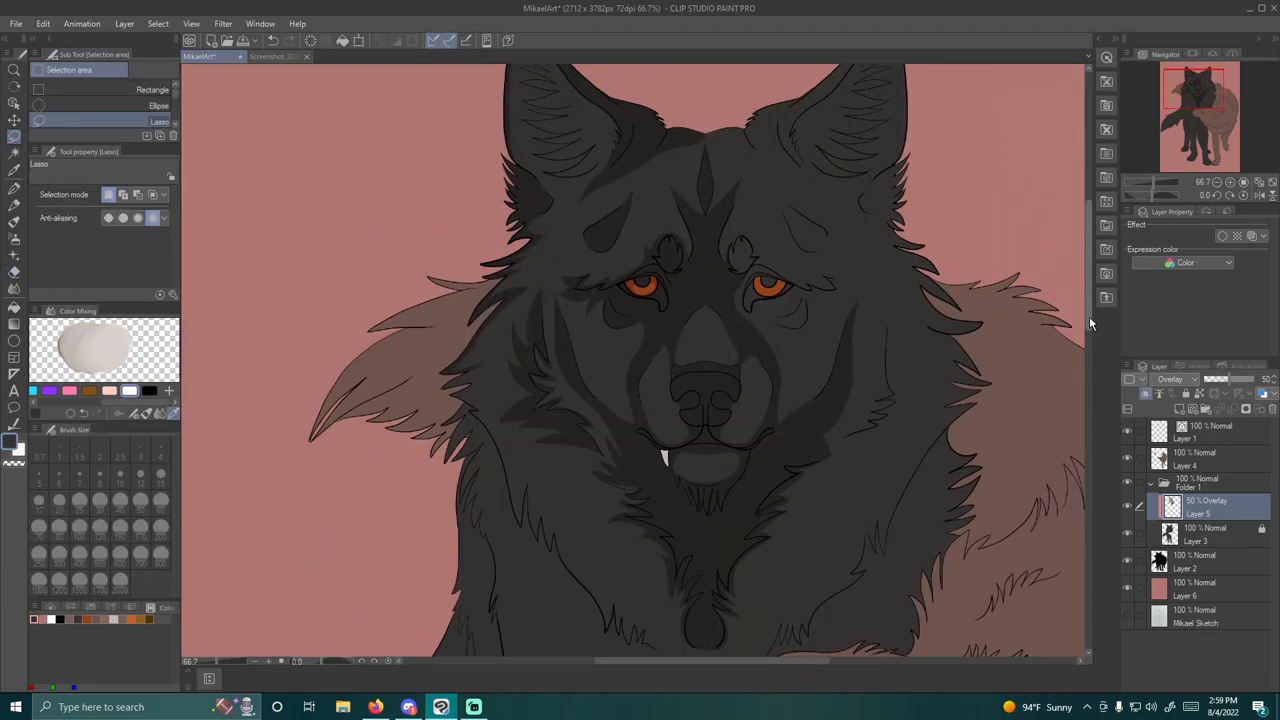
Step: Add an Overlay layer and shade darker tones around the wolf's nostrils
left_click(280, 56)
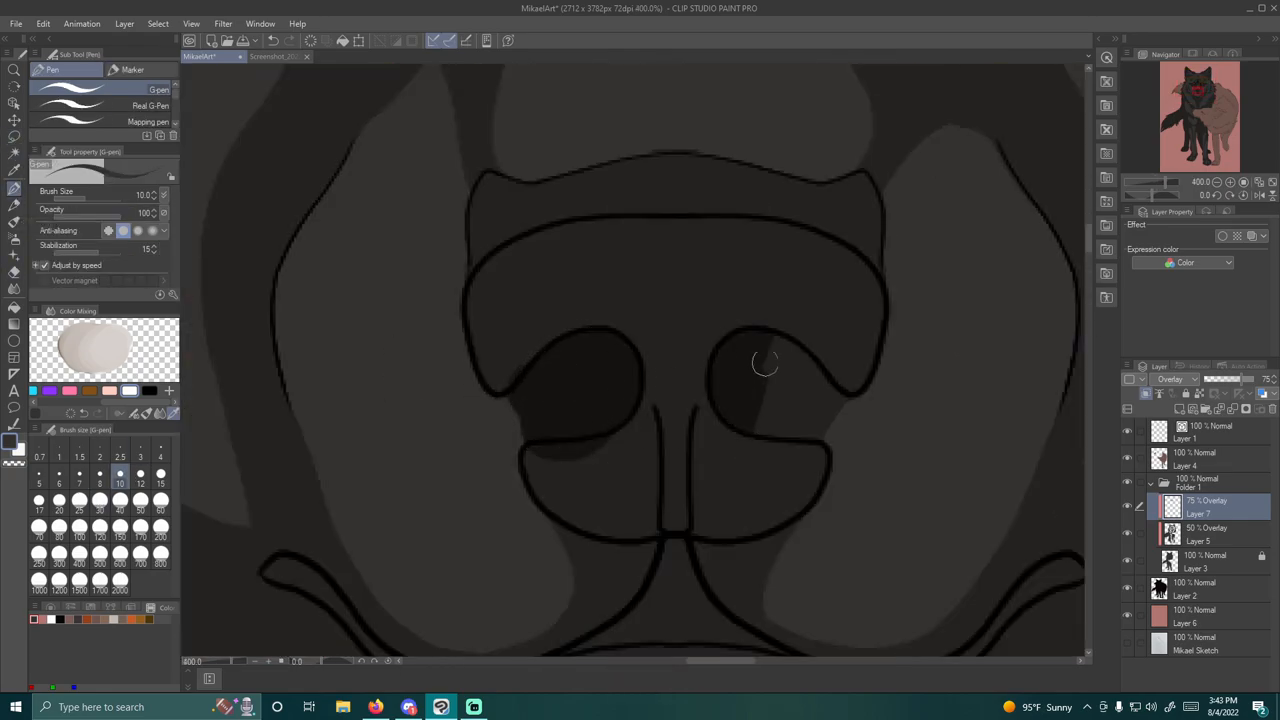
Step: Brush lighter grey fur strokes across the wolf's neck and chest
left_click_drag(764, 364, 740, 328)
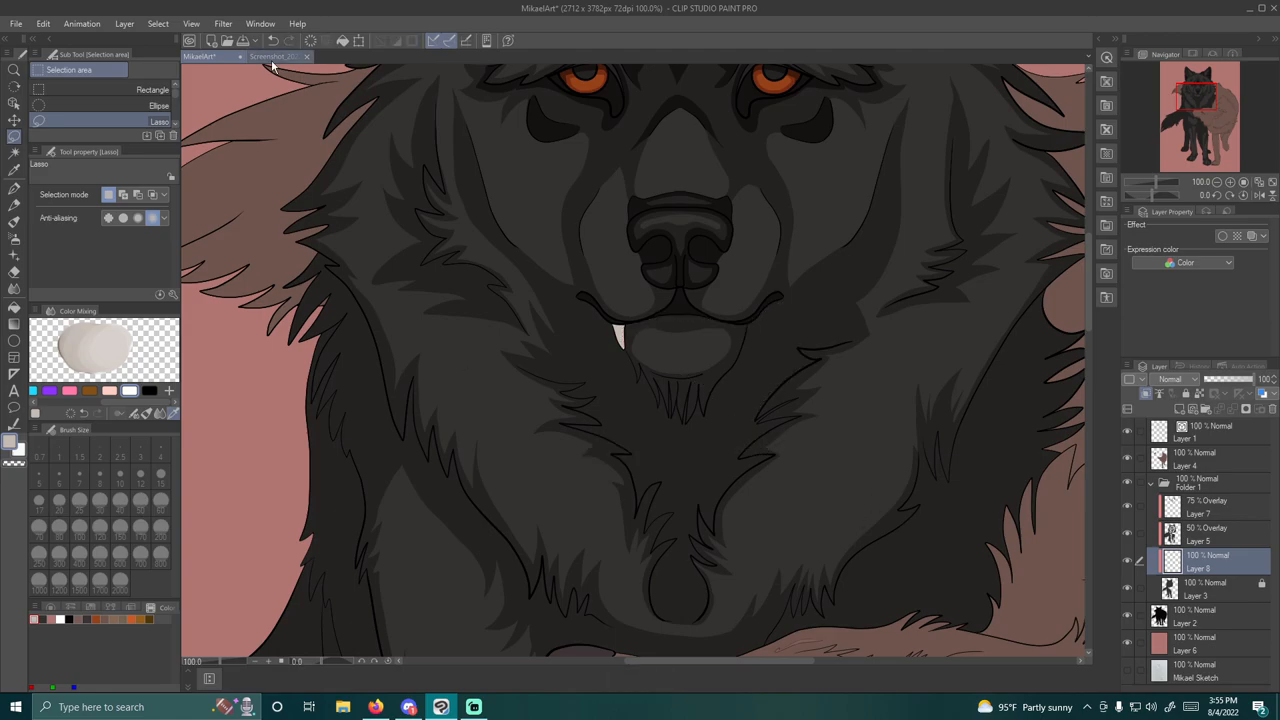
Step: Paint feathered fur on the pale wolf's head and grey shading on the black wolf's legs
left_click(310, 56)
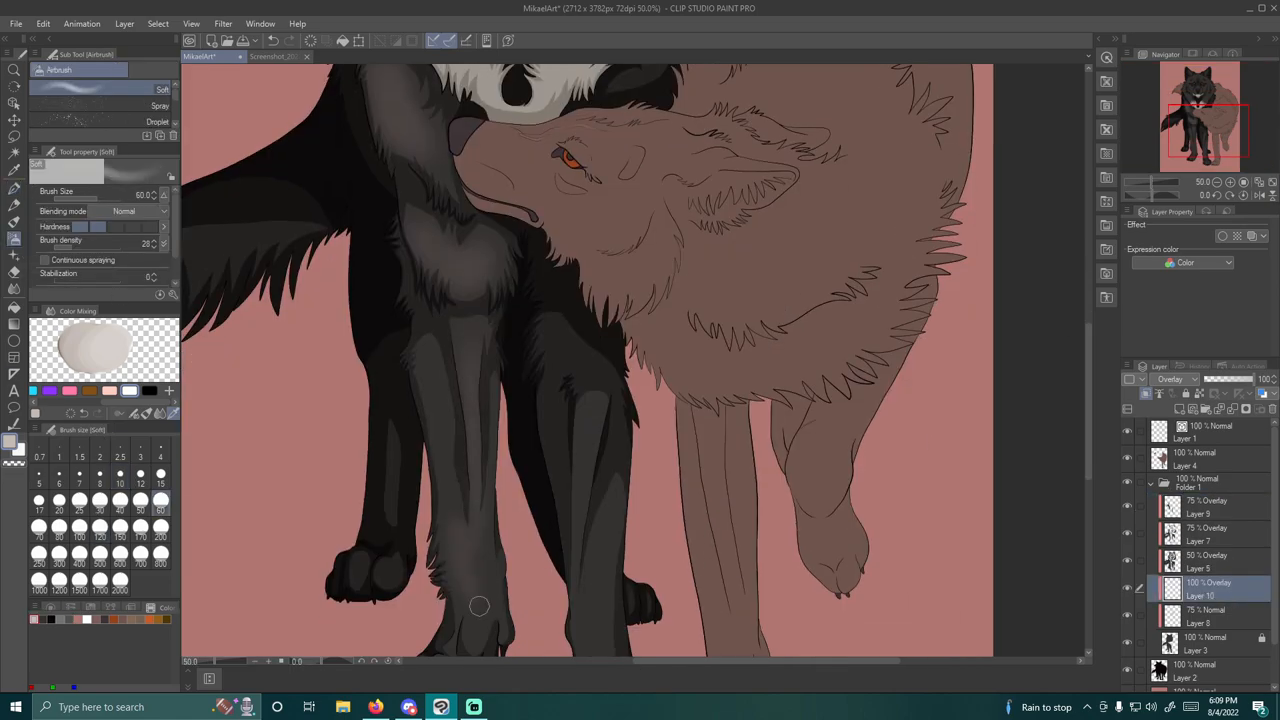
scroll("down", 3)
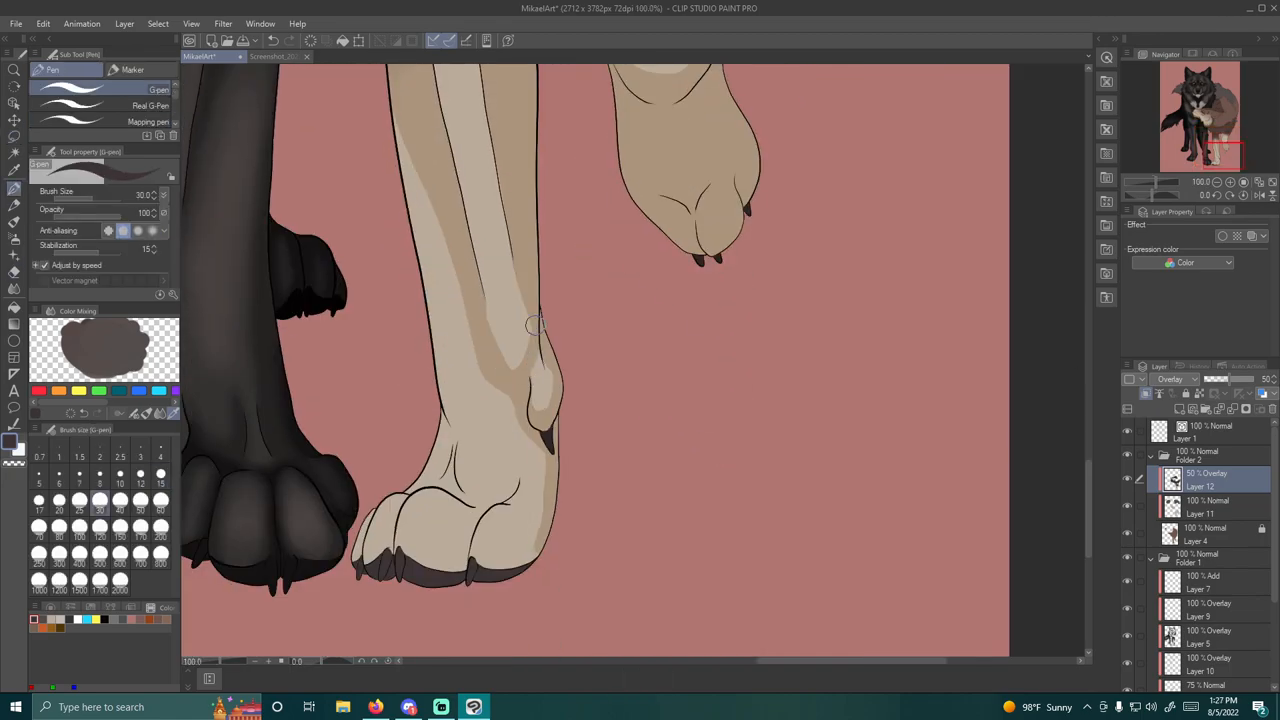
Step: Paint darker brown shadow shapes along the tan wolf's lower leg joint
left_click(536, 324)
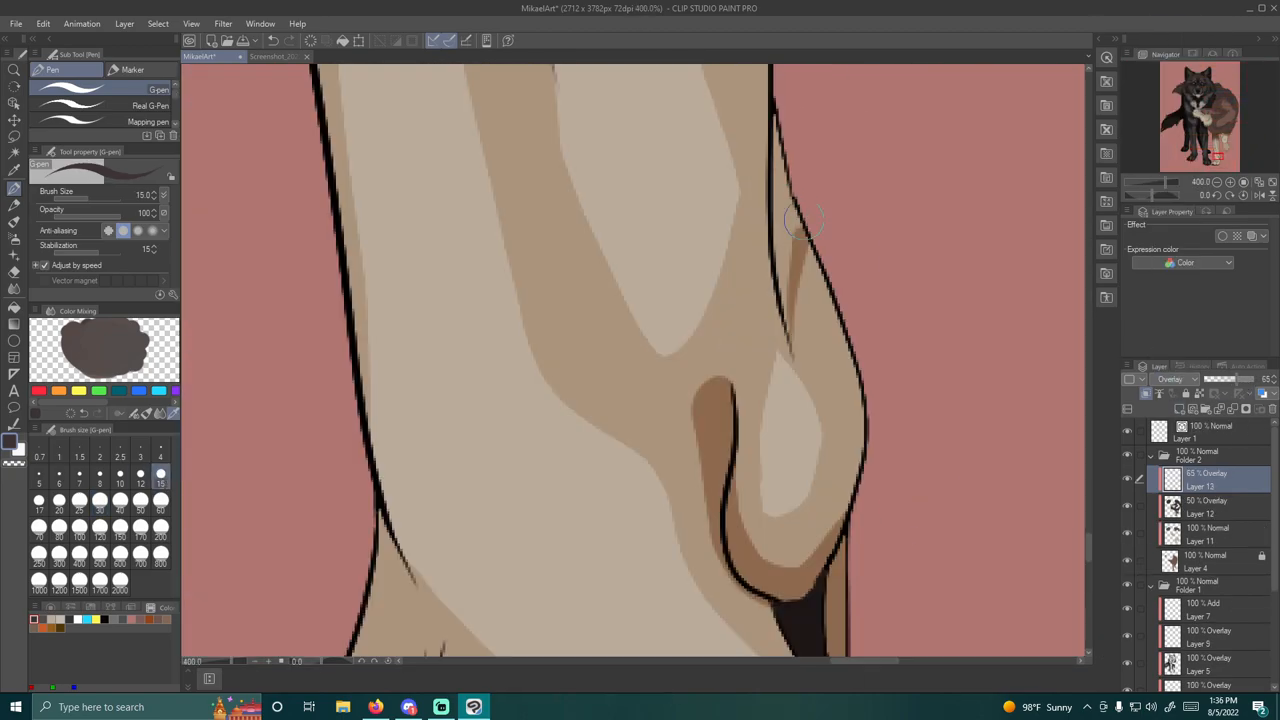
scroll("down", 3)
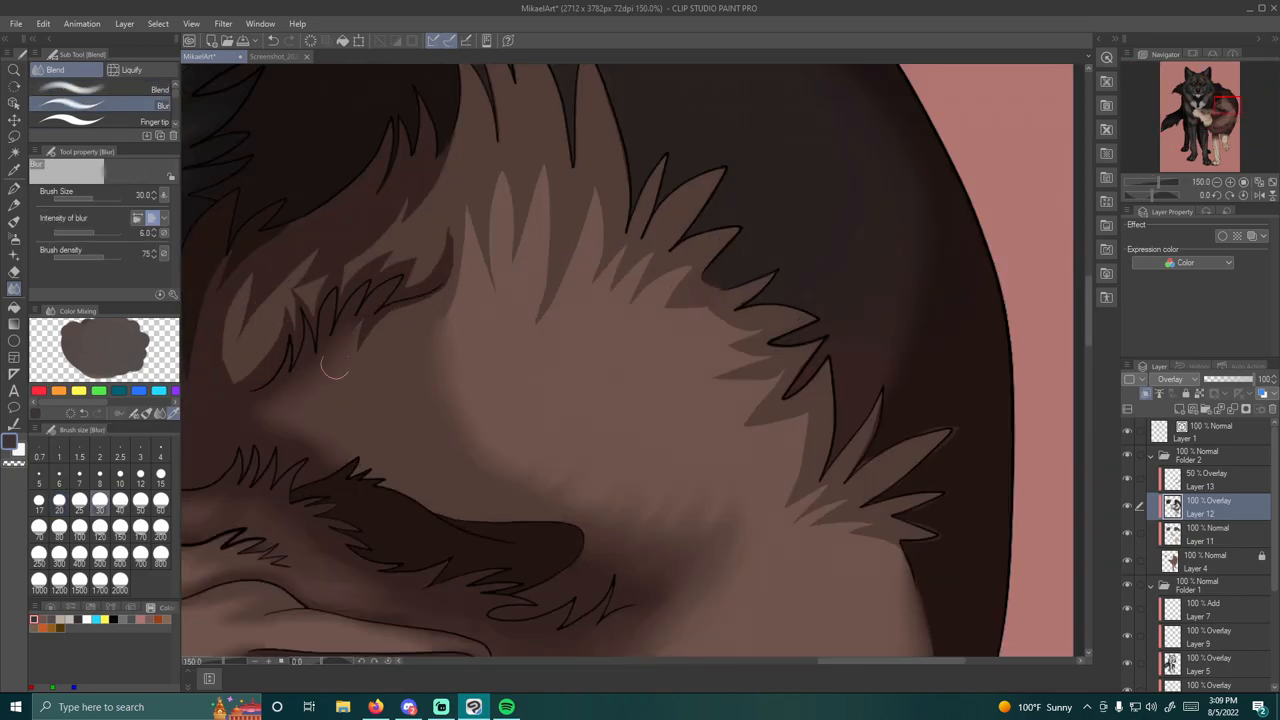
Step: Switch from the Blur sub tool to the Blend sub tool for the fur colours
left_click(56, 68)
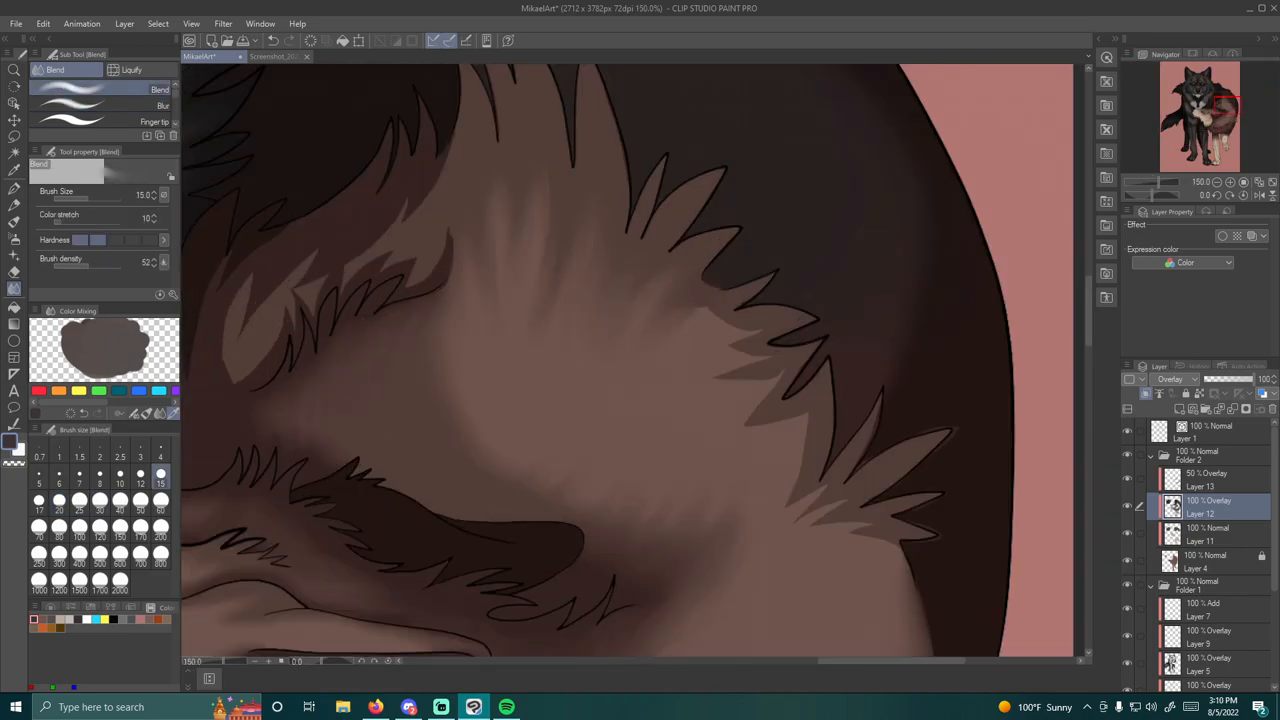